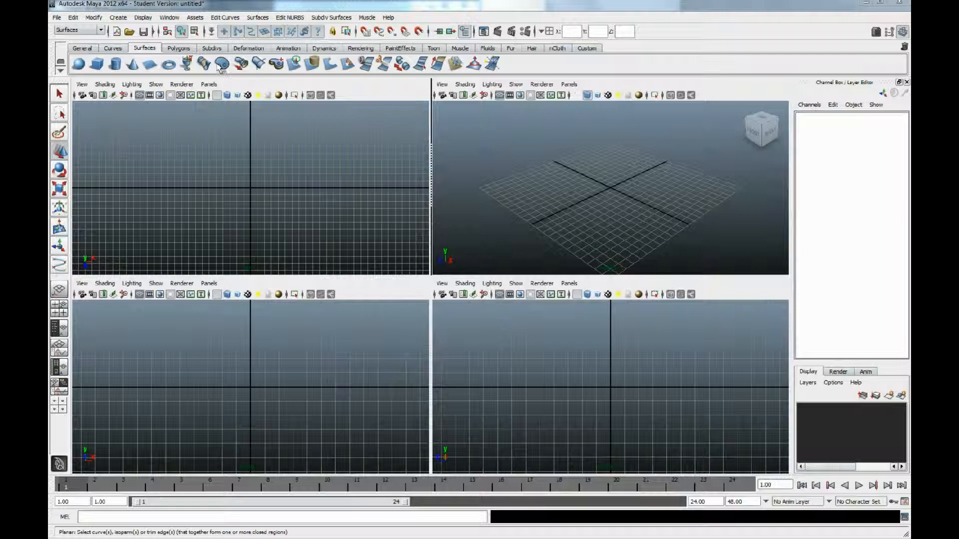
- Create a NURBS circle as the tube's profile and move it up and forward
click(118, 17)
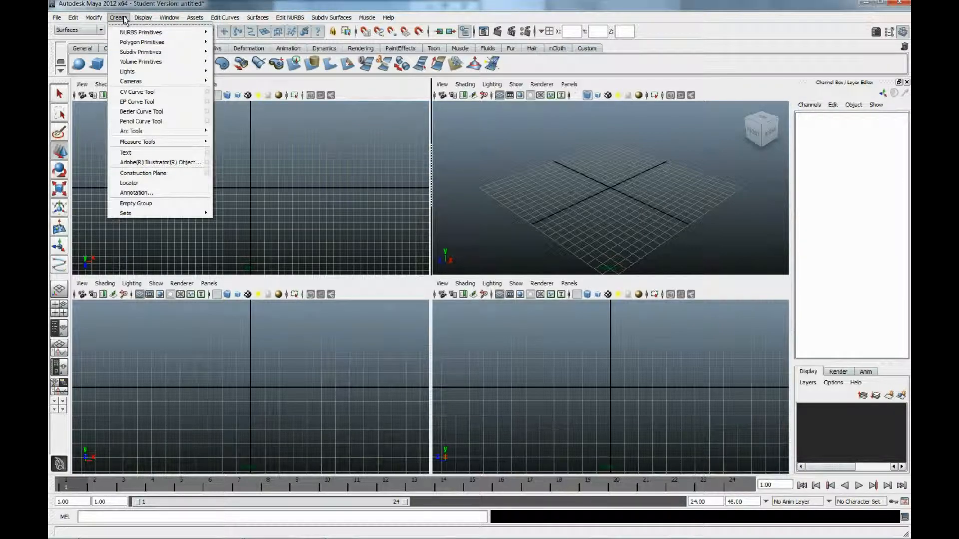
click(141, 32)
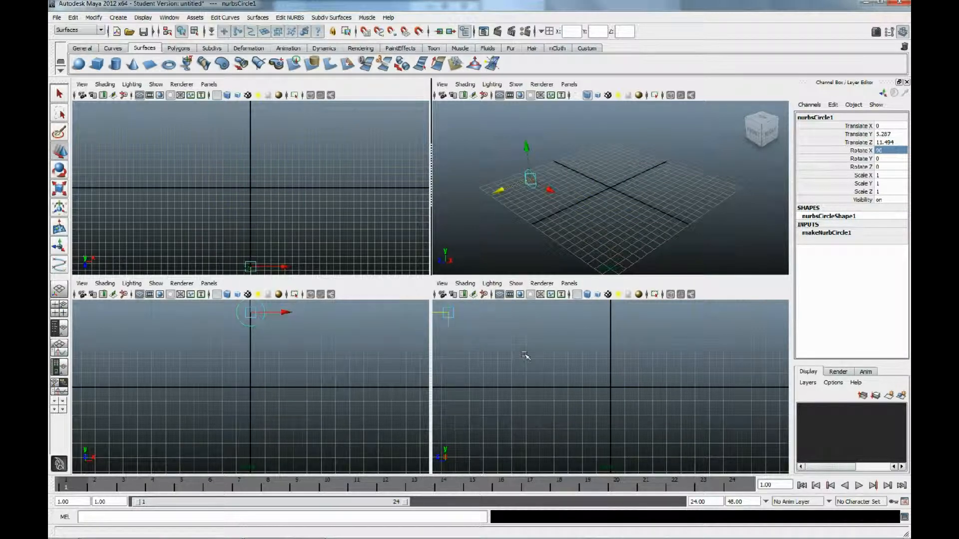
- Start the CV Curve Tool and draw the winding path curve across the side view
click(118, 17)
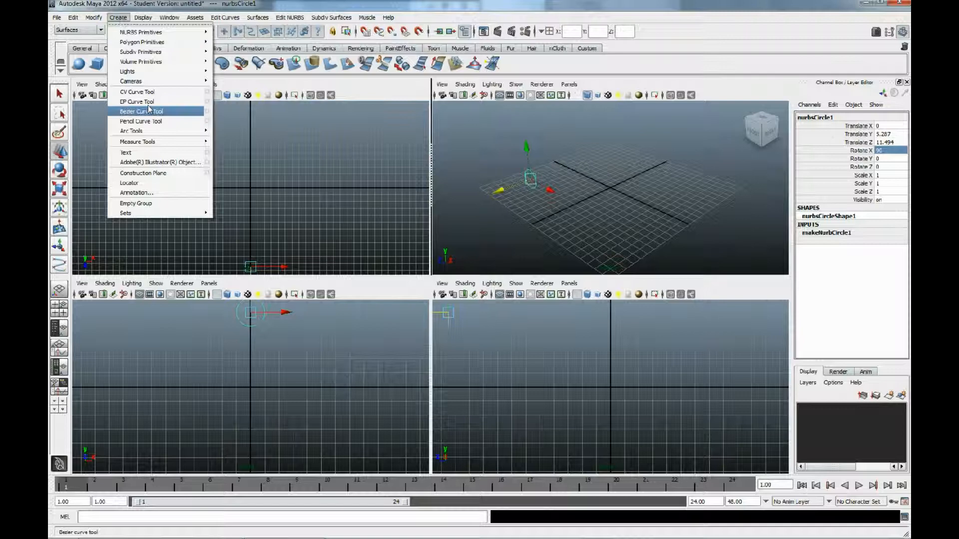
click(137, 102)
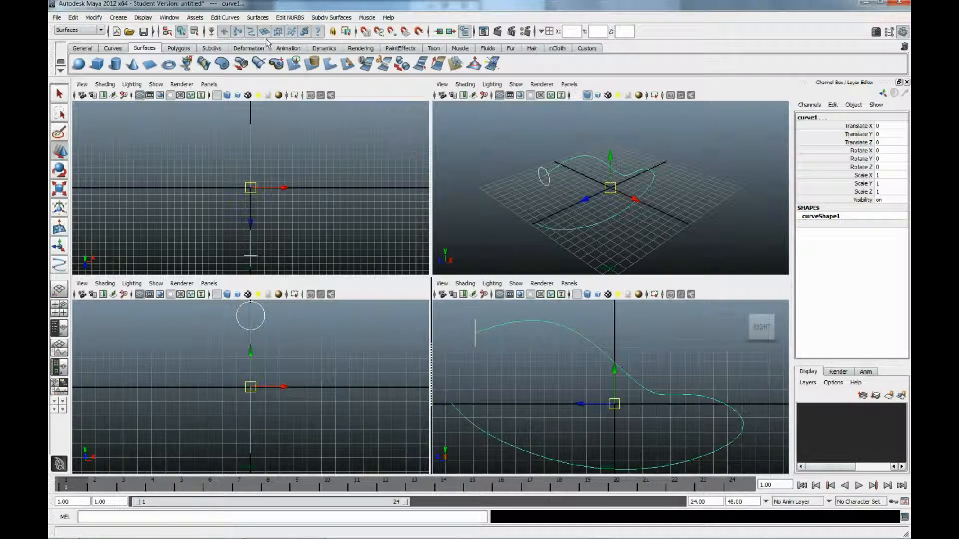
- Extrude the circle along curve1 with Surfaces > Extrude to form the tube
click(256, 17)
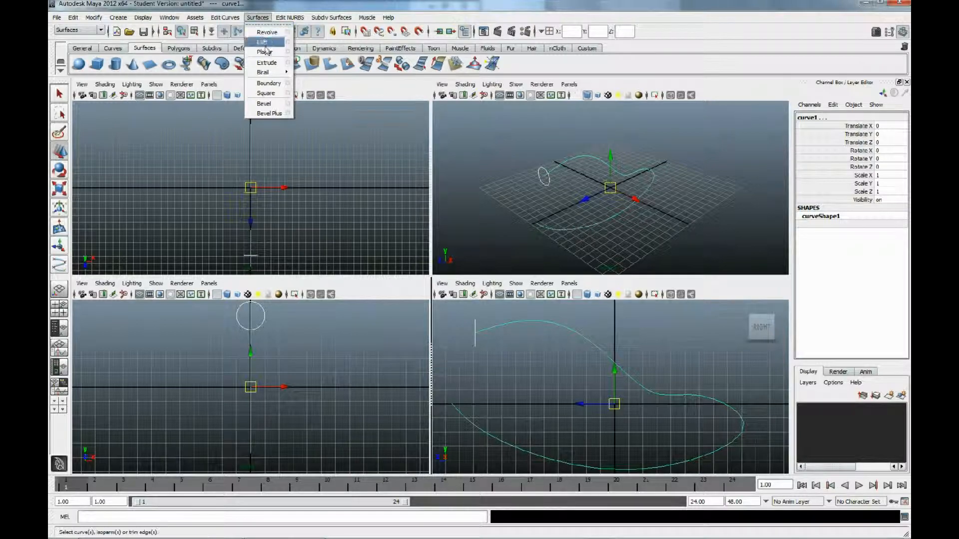
click(267, 62)
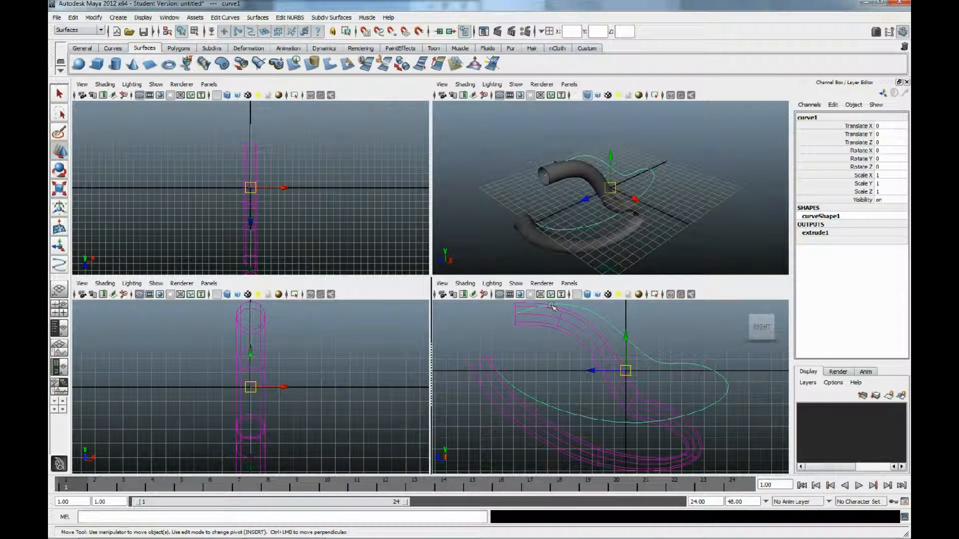
mouse_move(580, 330)
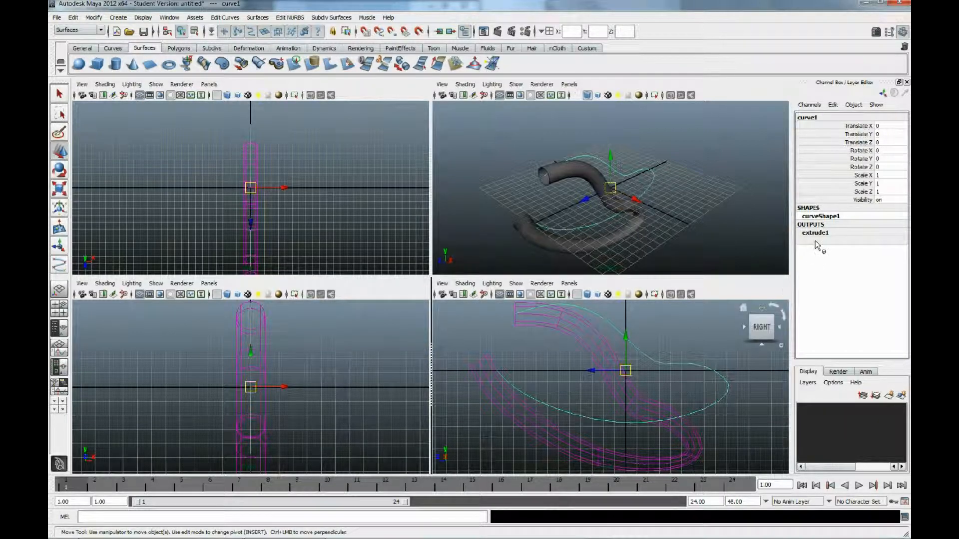
- Turn Fixed Path on in extrude1's Channel Box settings so the tube follows the path
click(815, 233)
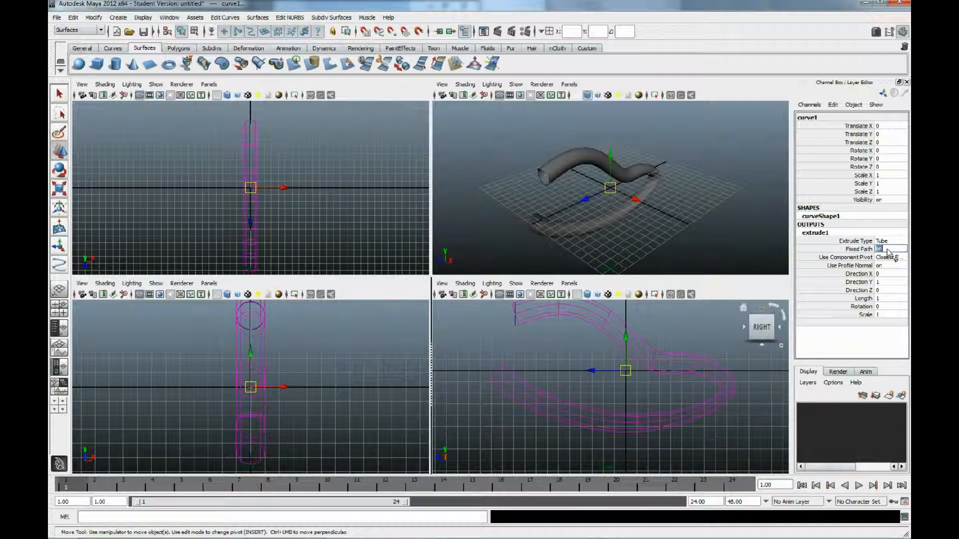
click(641, 359)
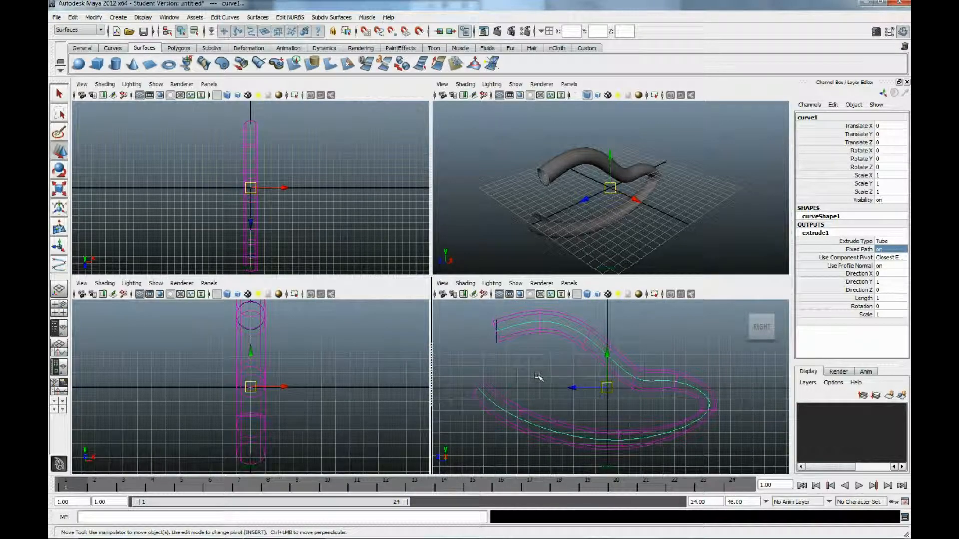
click(539, 376)
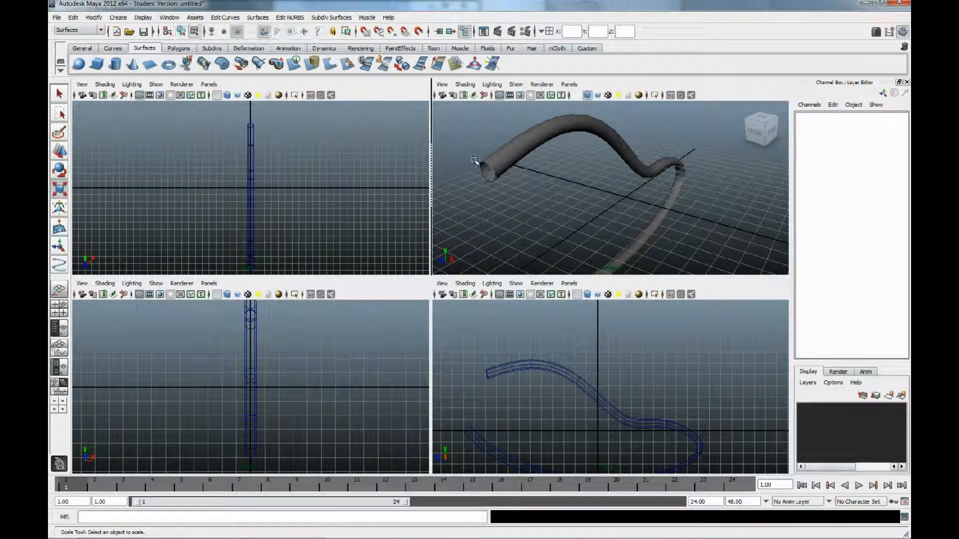
- Select the path curve on its own via the viewport marking menu
right_click(489, 171)
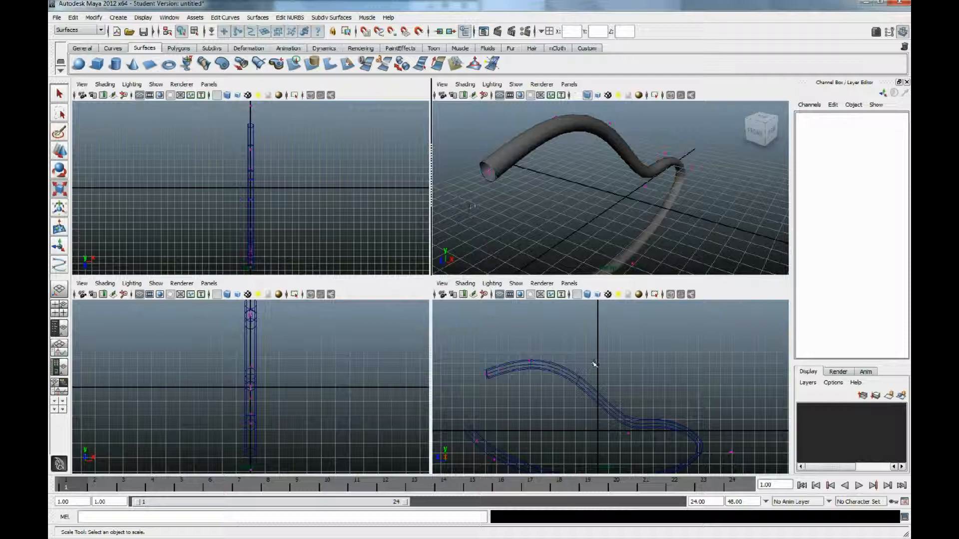
click(533, 360)
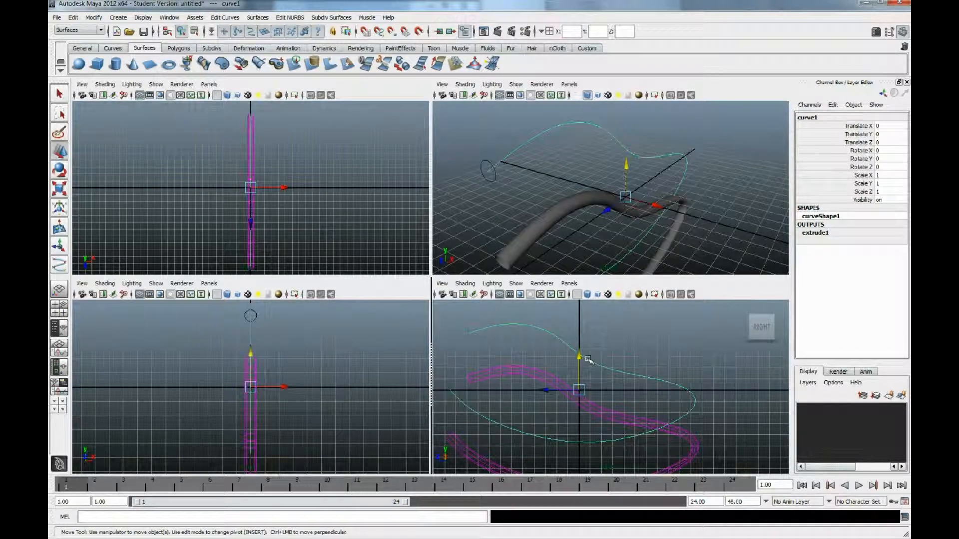
right_click(587, 359)
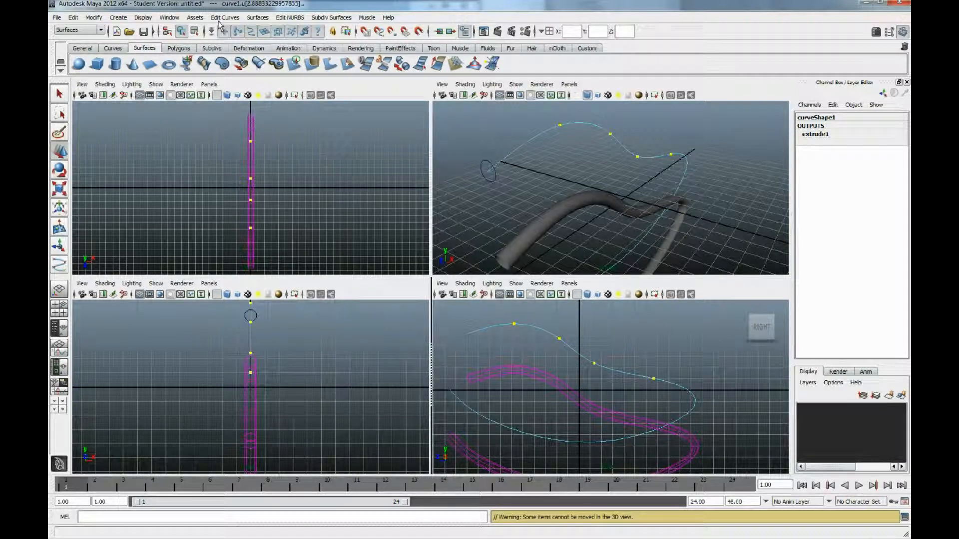
click(225, 17)
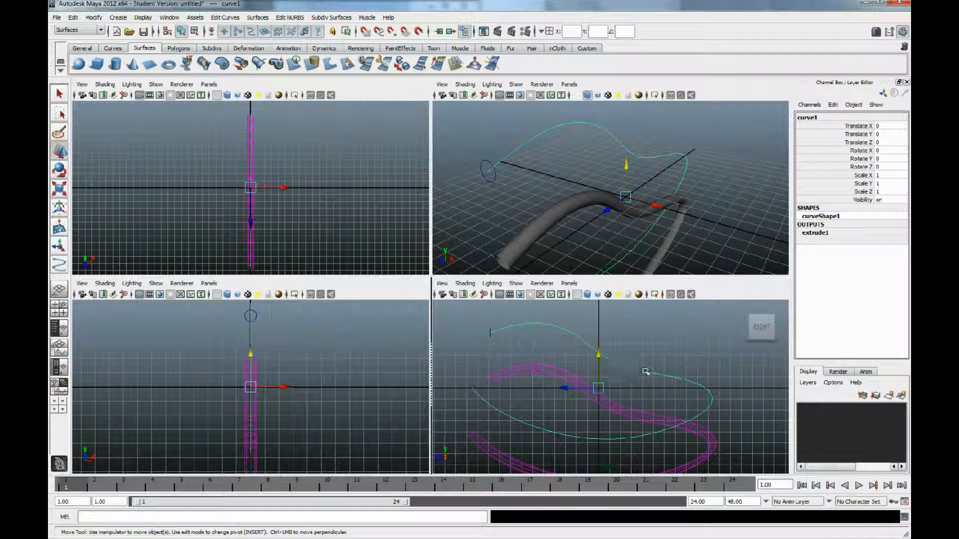
- Rebuild curve1 with Uniform 12 spans in the Rebuild Curve options
click(225, 17)
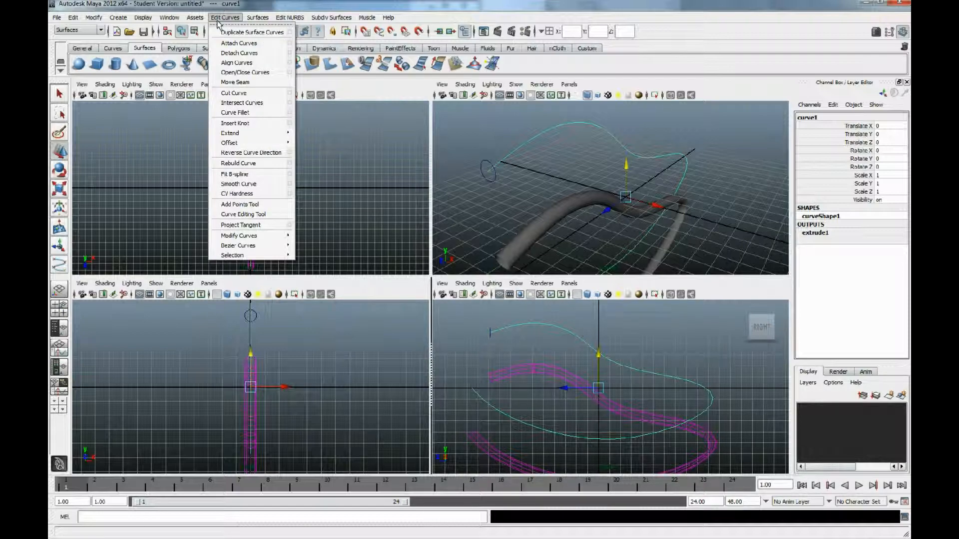
mouse_move(238, 162)
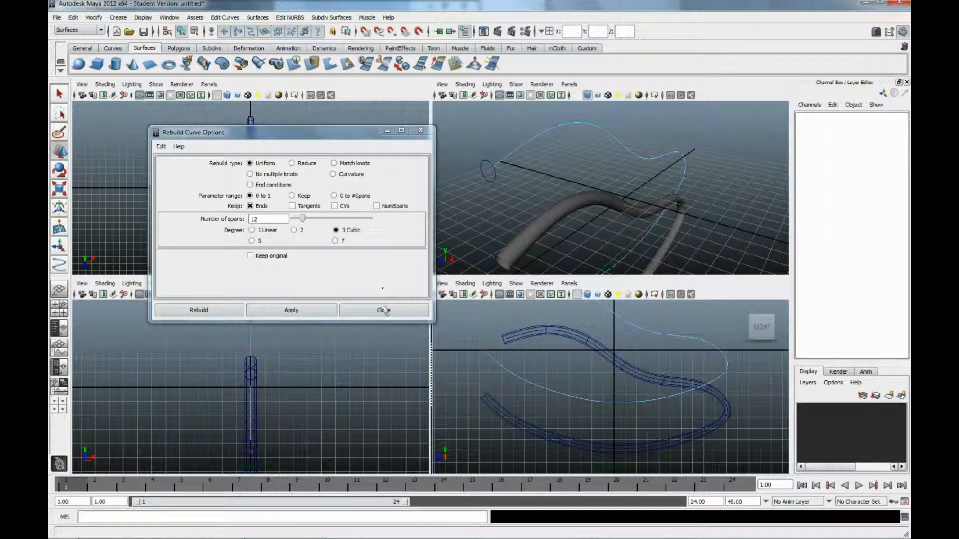
click(382, 310)
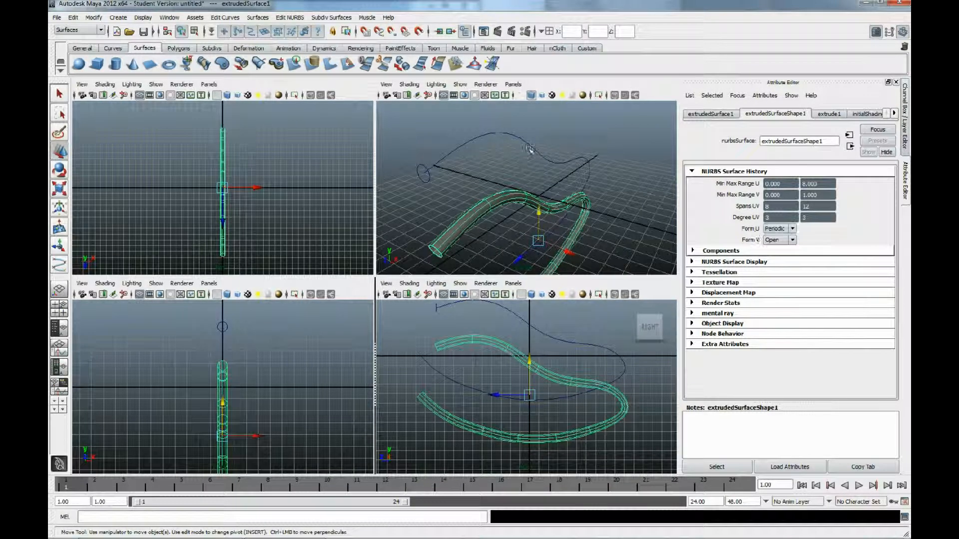
- Reselect curve1 and rebuild it again with 15 uniform spans
click(224, 17)
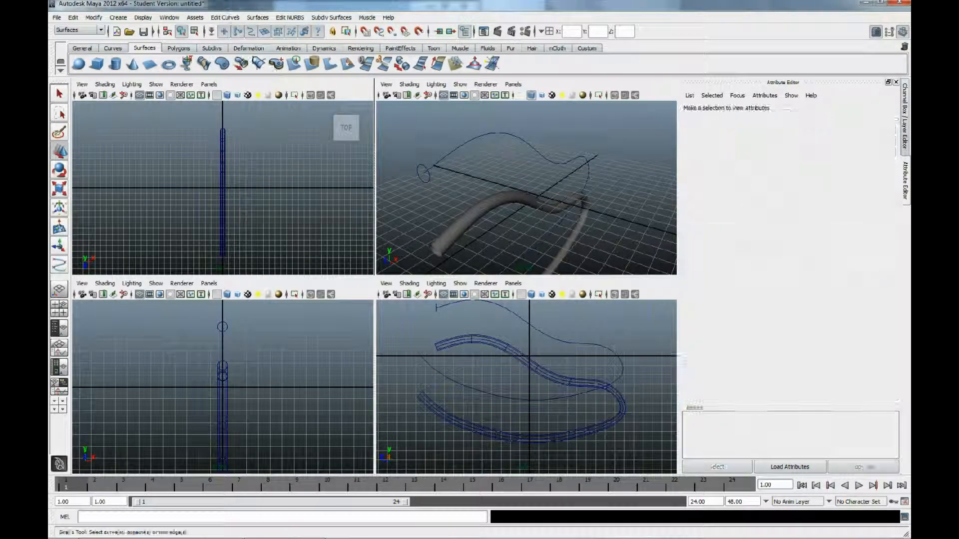
click(520, 366)
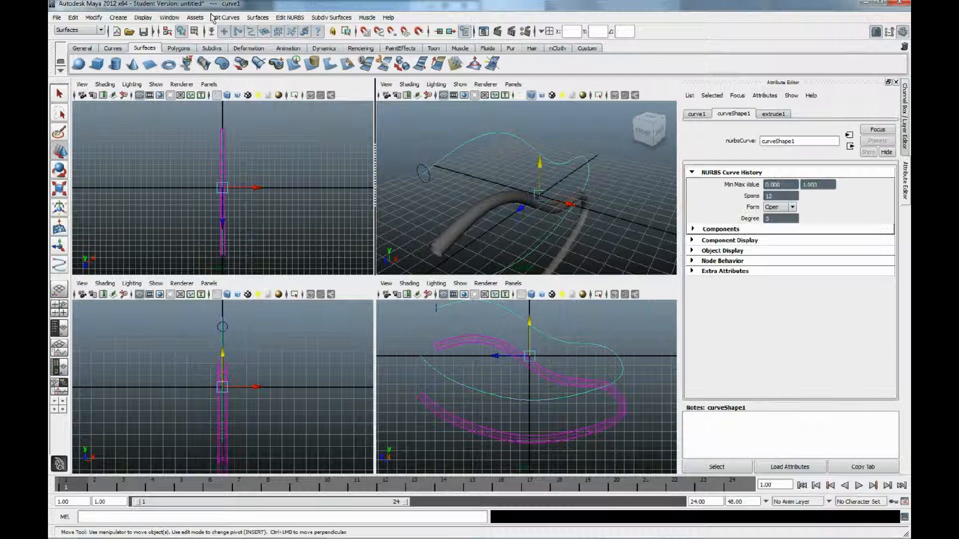
click(224, 17)
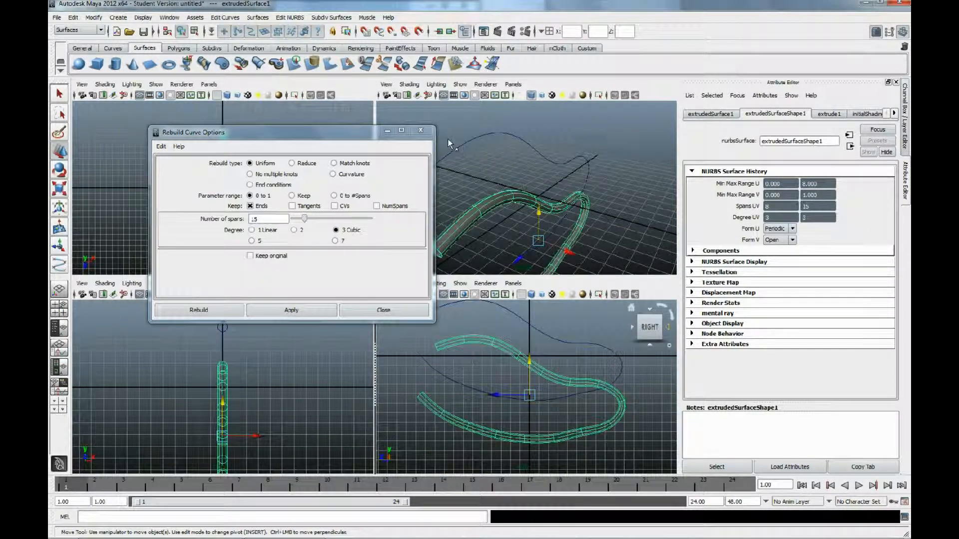
click(382, 310)
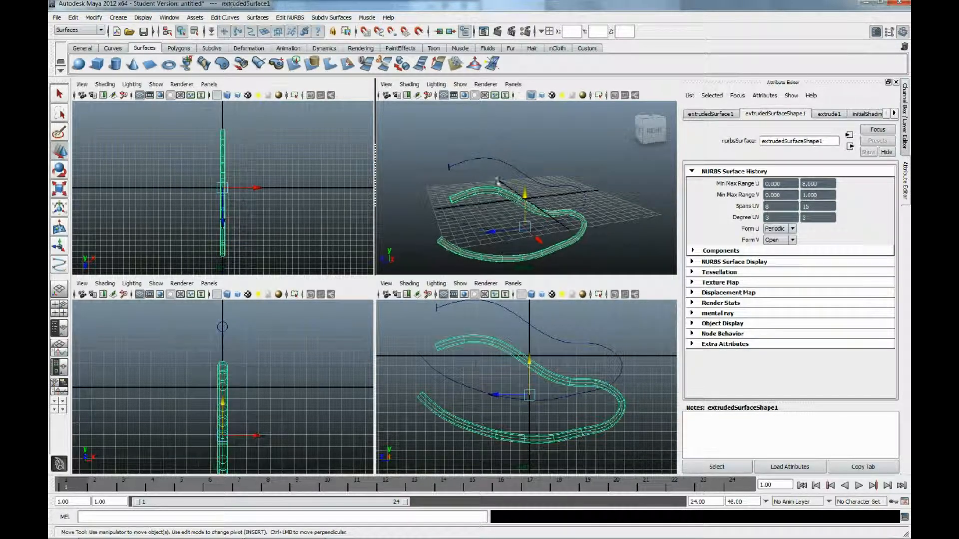
- Delete the tube's history, then delete the circle and path curve, leaving the tube alone
click(72, 17)
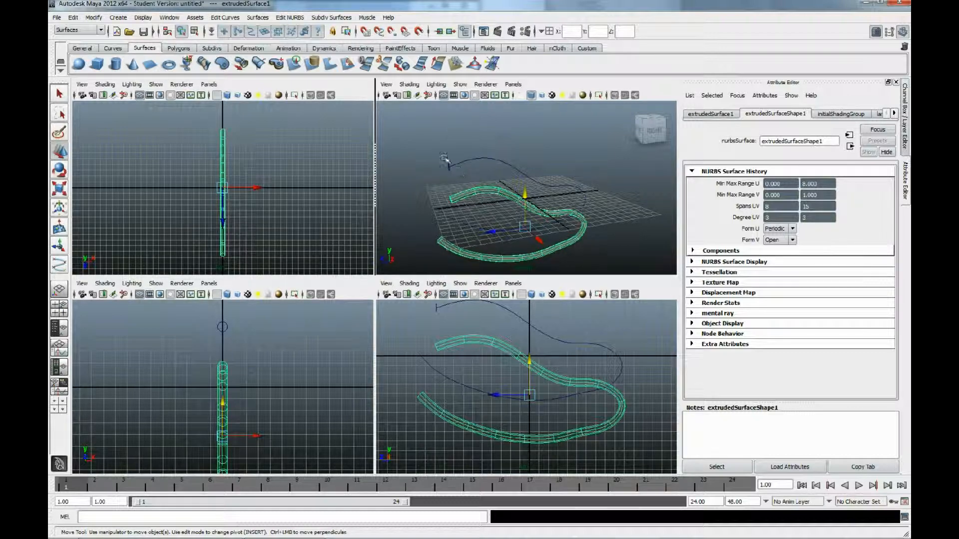
click(478, 181)
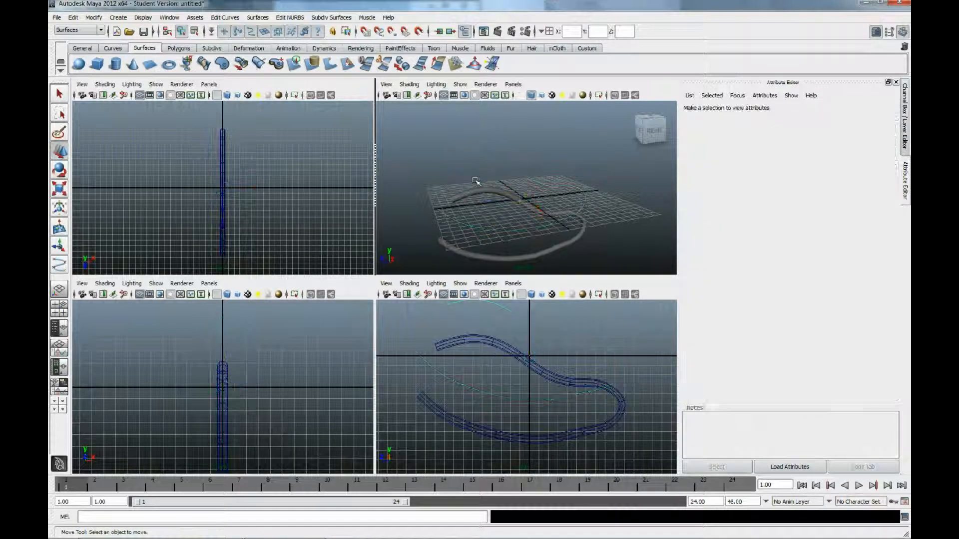